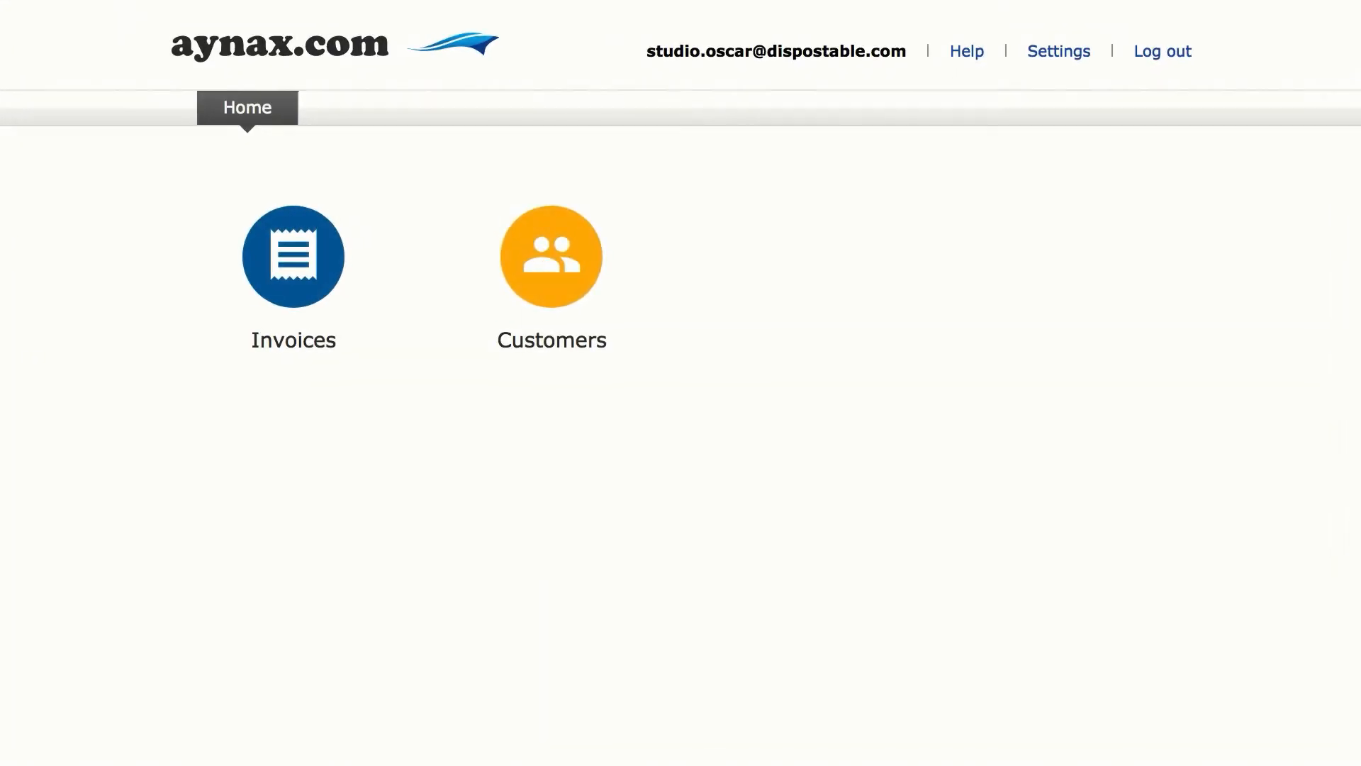
# Open the Invoices section from the Aynax Home page.
pyautogui.click(293, 257)
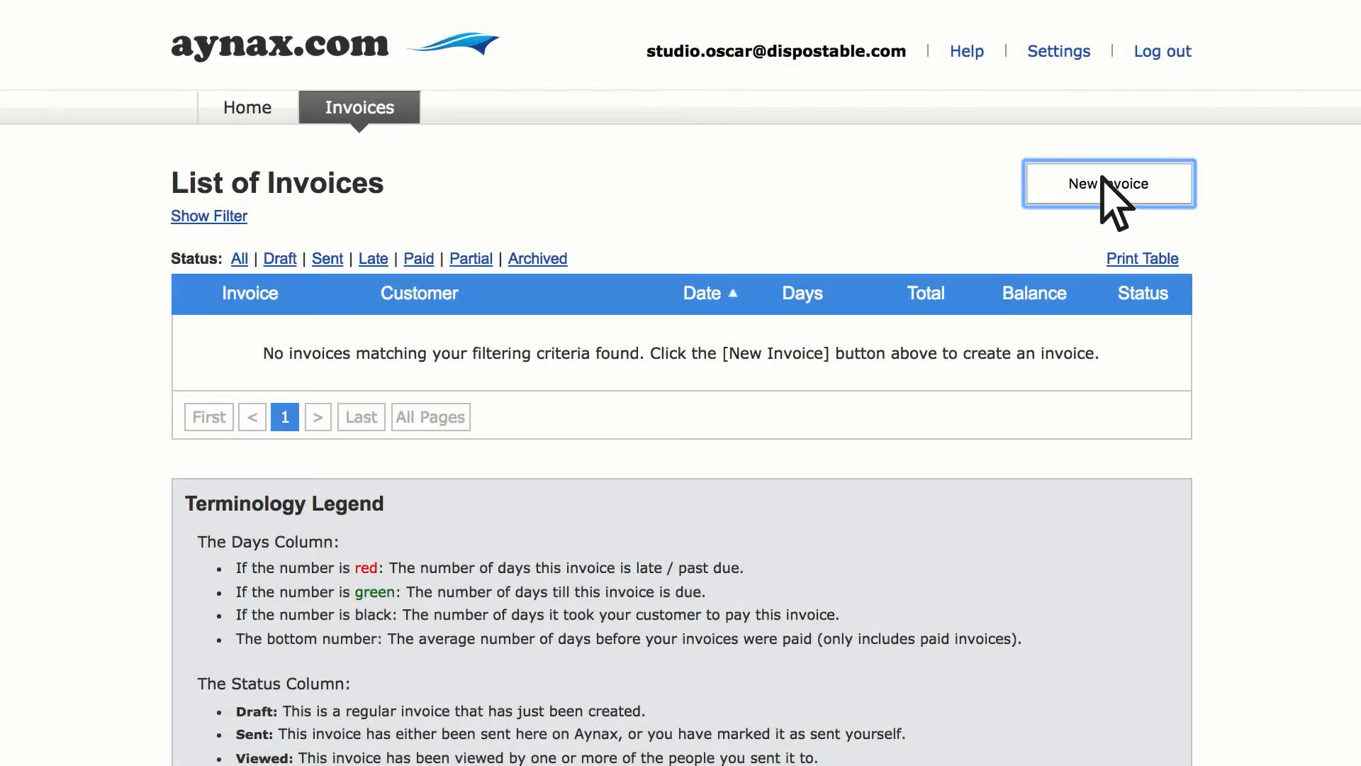
pyautogui.click(1109, 184)
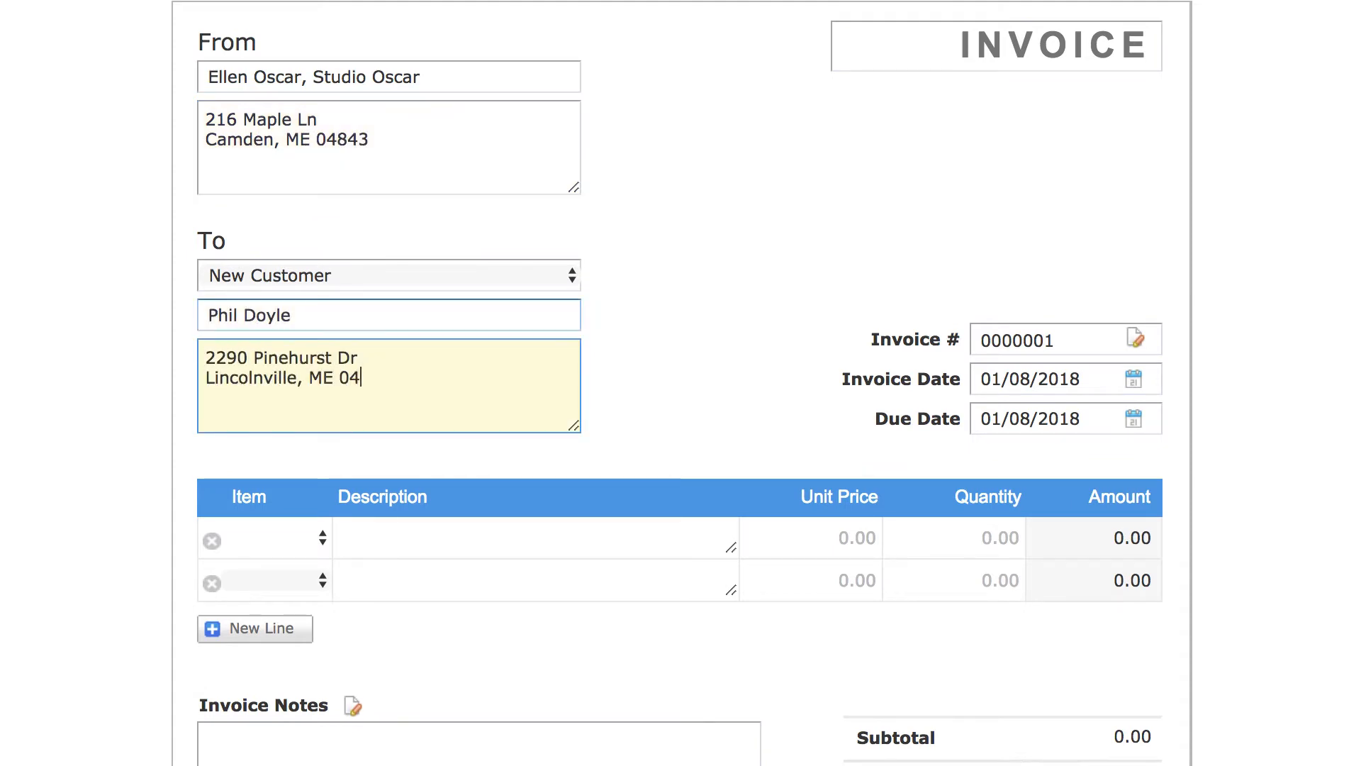
pyautogui.click(1051, 418)
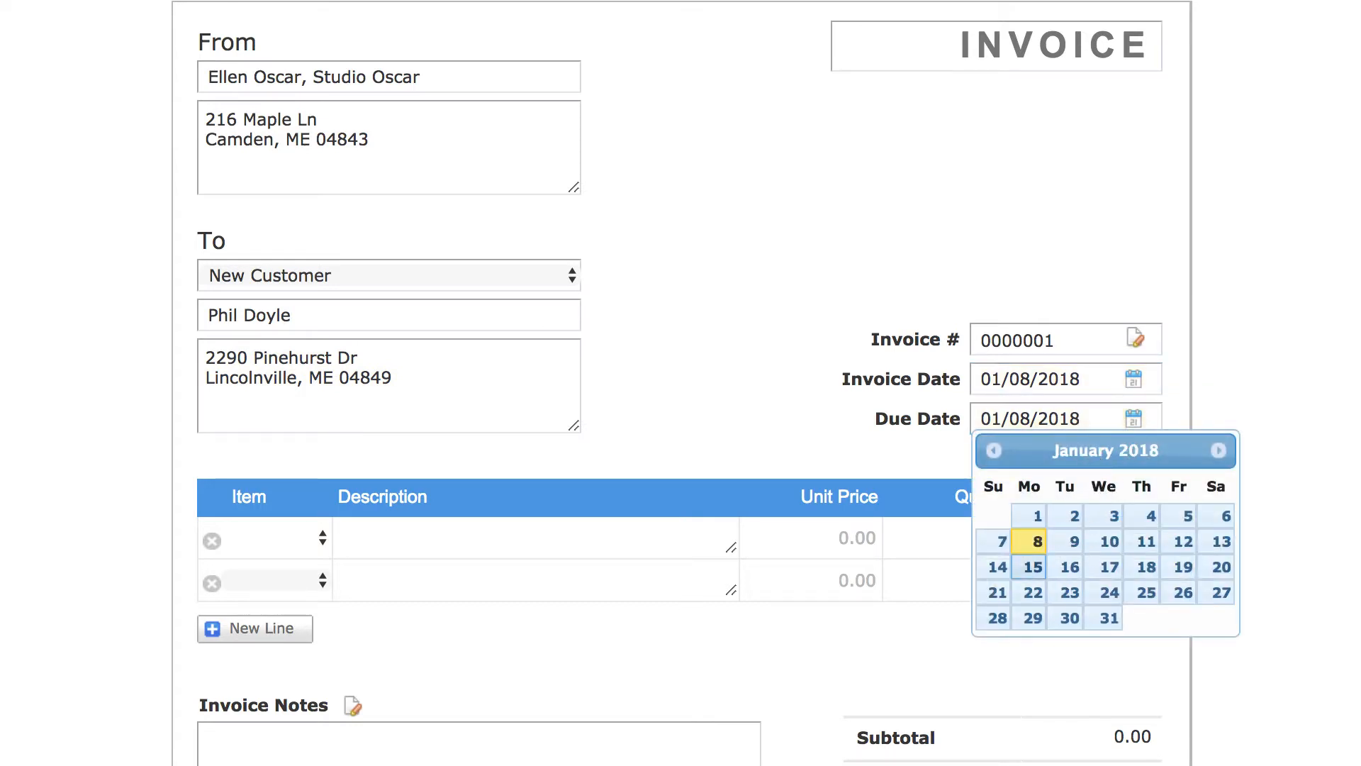
pyautogui.click(1032, 566)
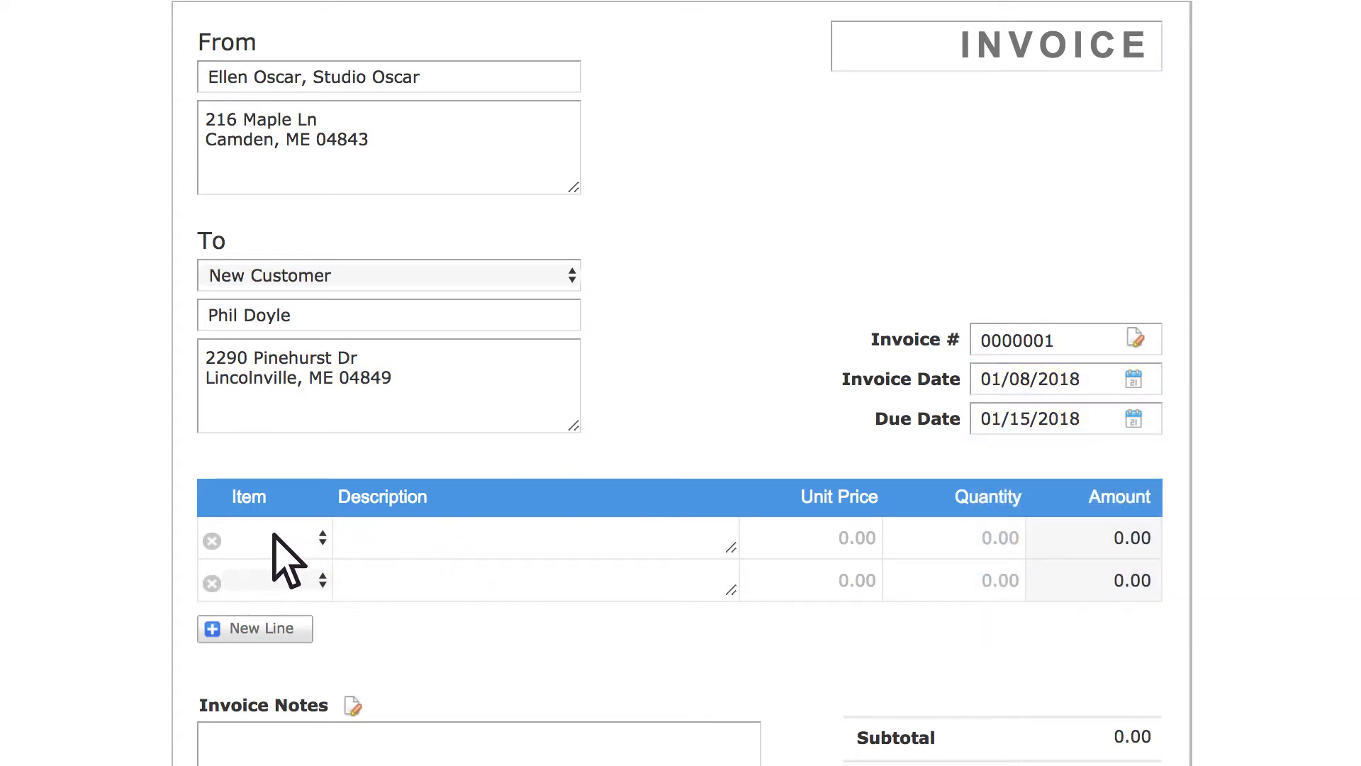
# Add a 'Photo shoot' product line at 500.00, quantity 1, and begin the invoice note.
pyautogui.click(278, 538)
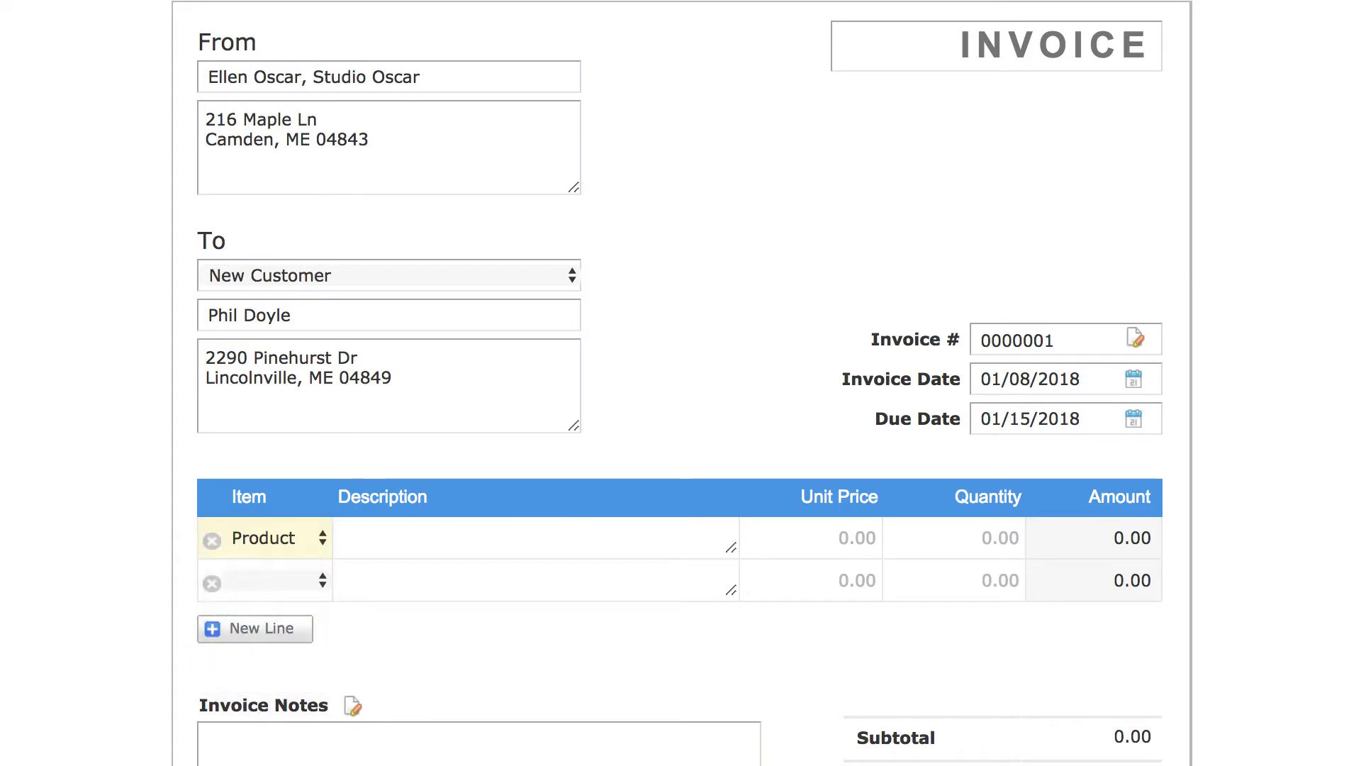
pyautogui.write('Photo shoot')
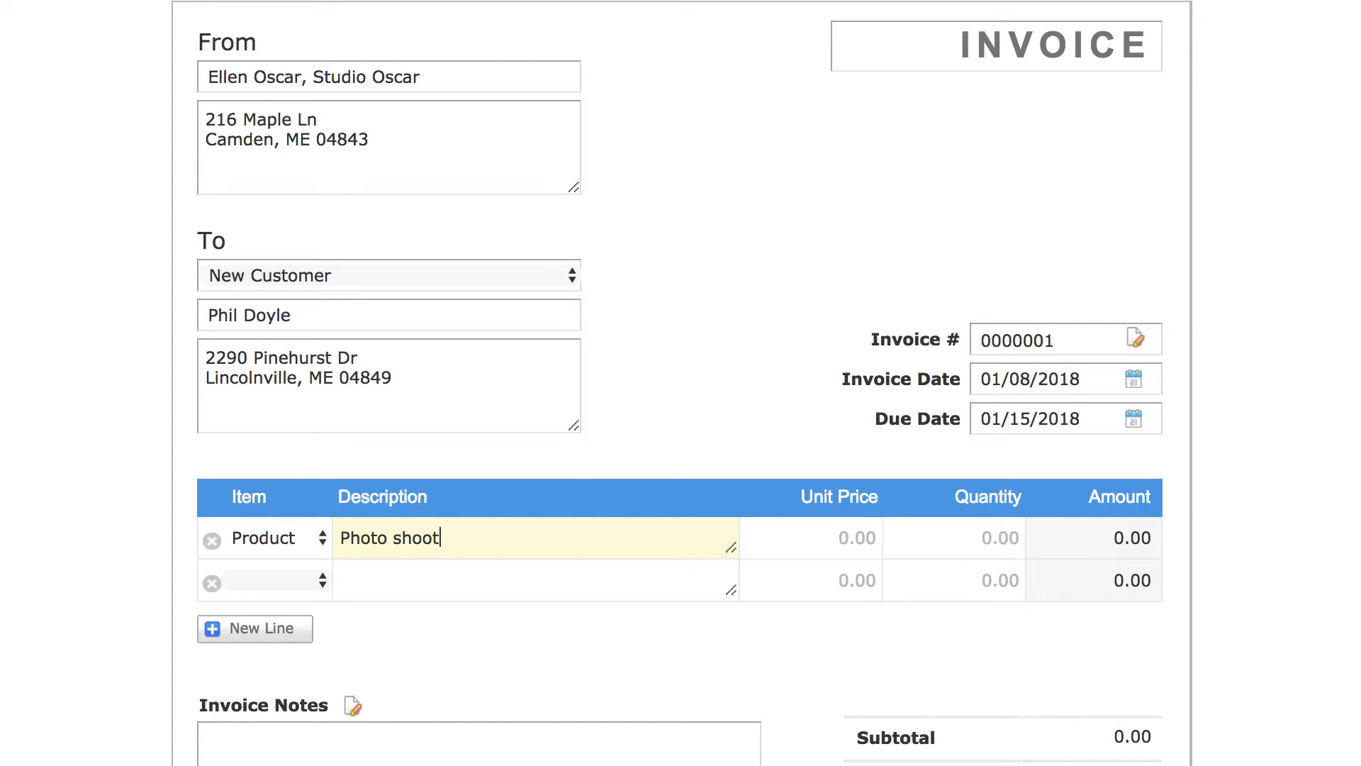
pyautogui.write('500.00')
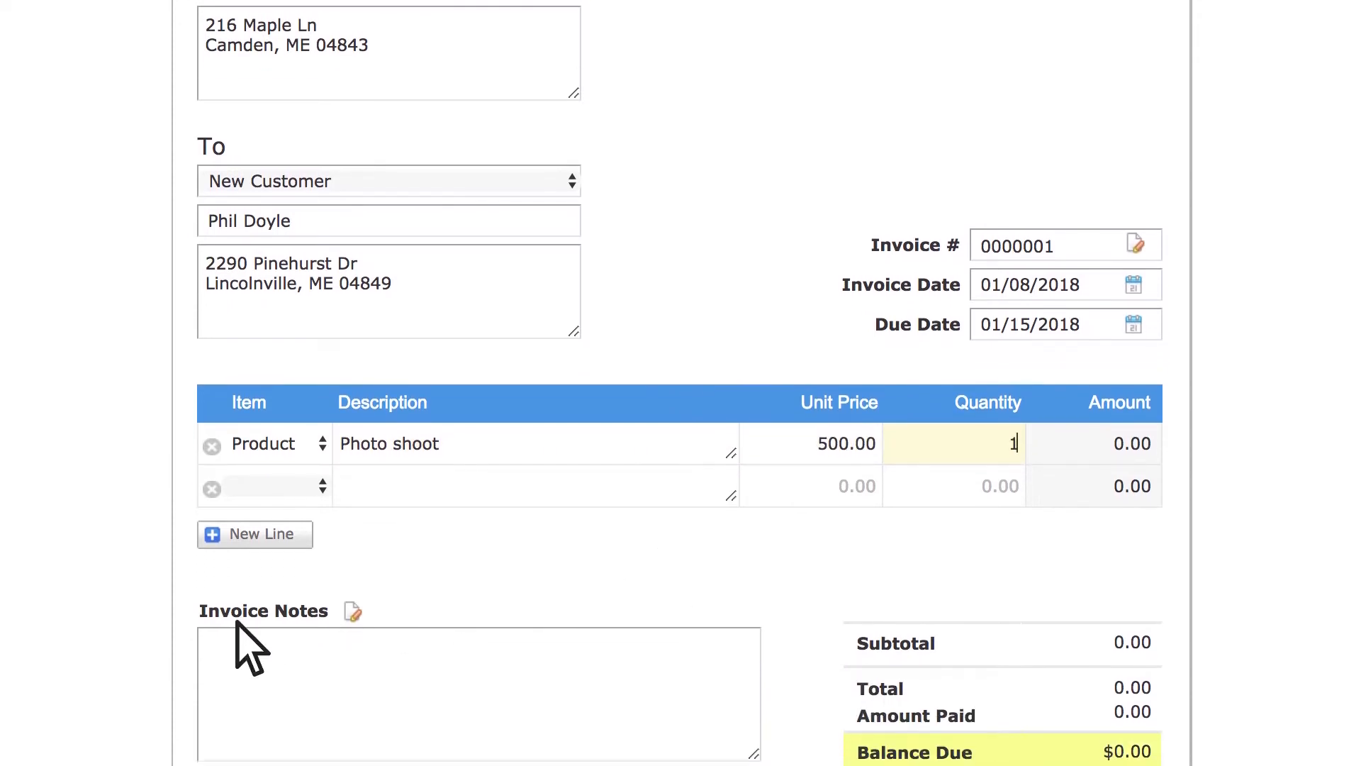
pyautogui.write('I very much enjoyed working with your beaut')
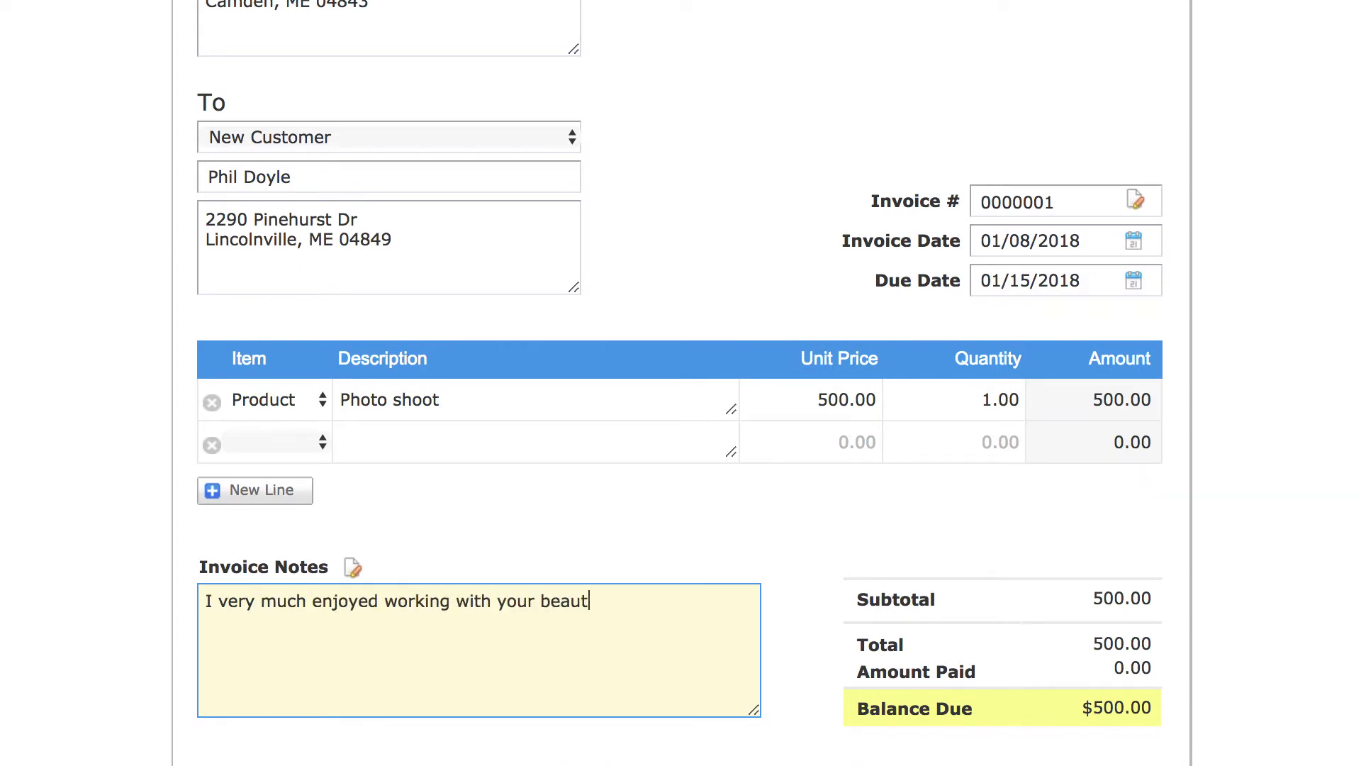
# Finish the note praising the family photos and thanking them for the sister's wedding referral.
pyautogui.write('iful family. The photos came out really well--especially the ones at the beach!')
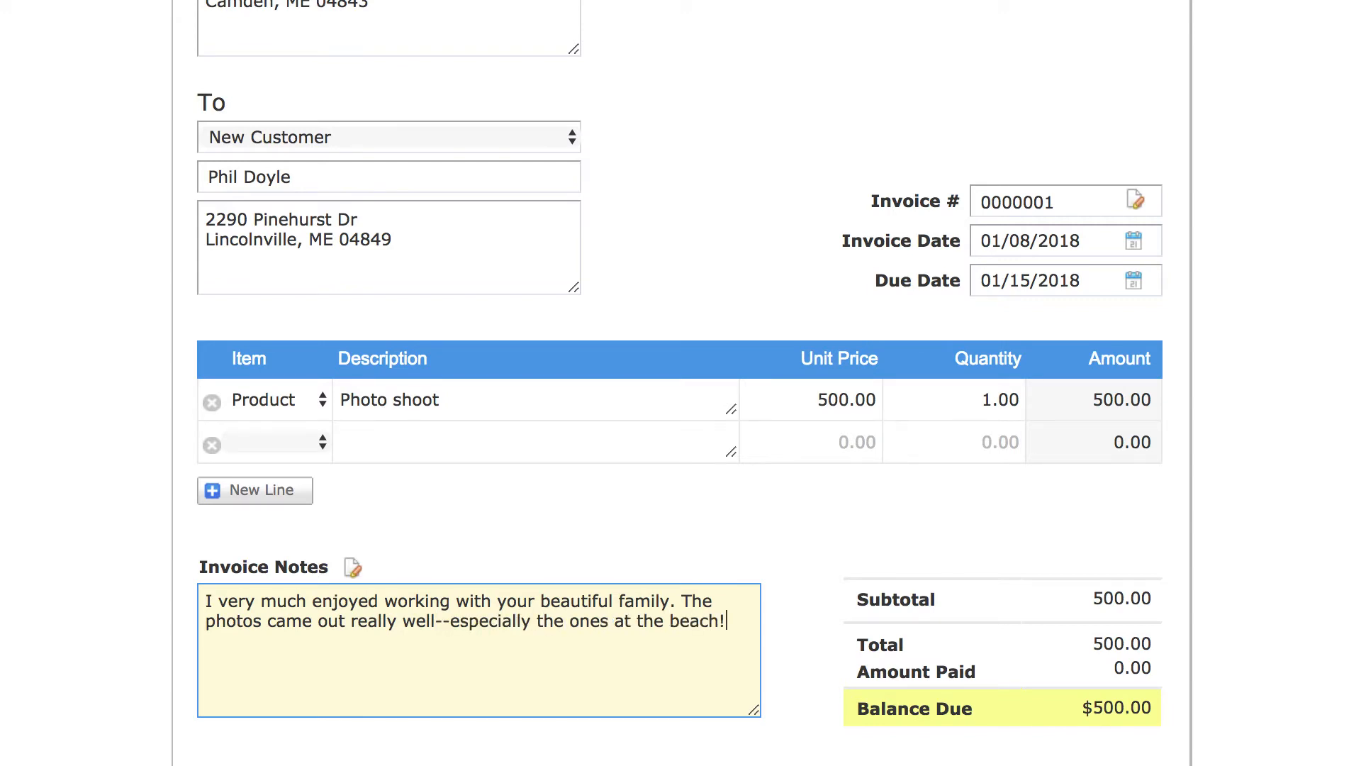
pyautogui.write('Thanks for')
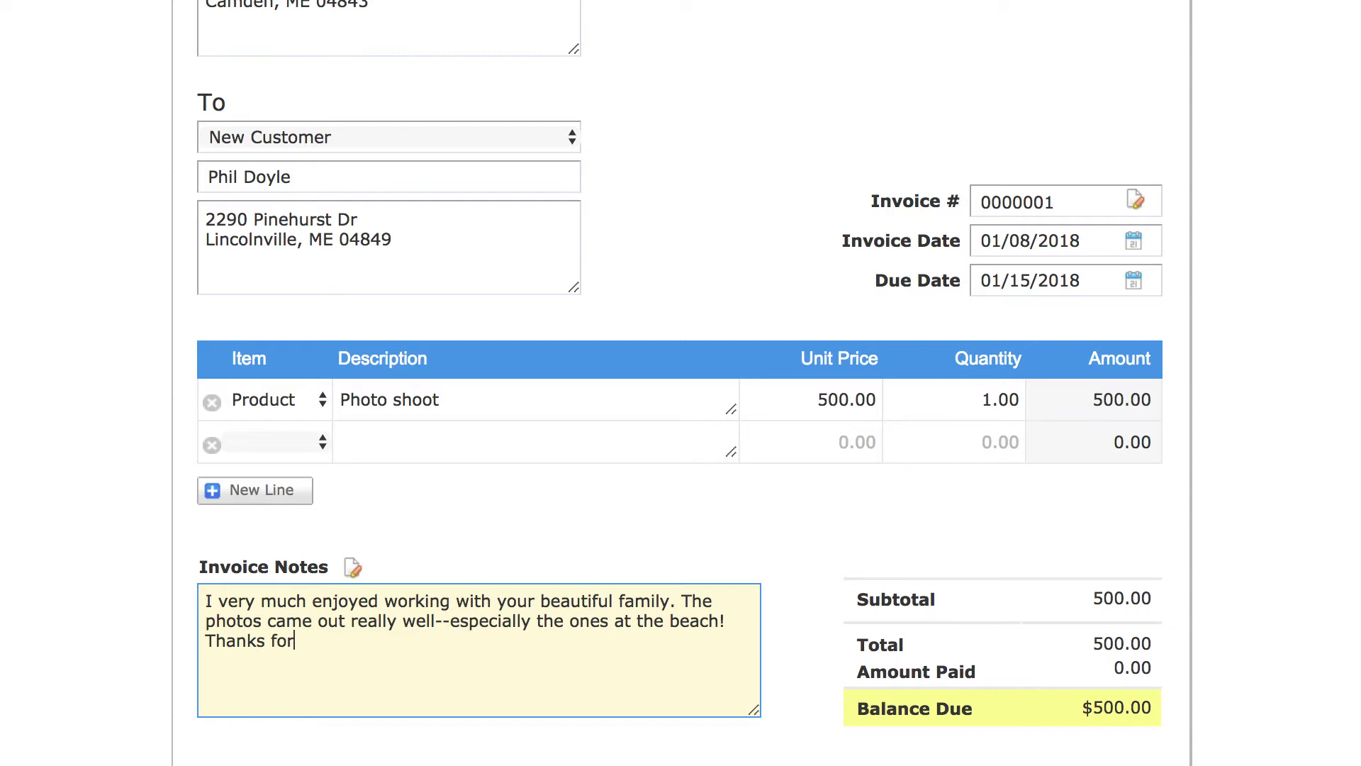
pyautogui.write("recommending me for your sister's we")
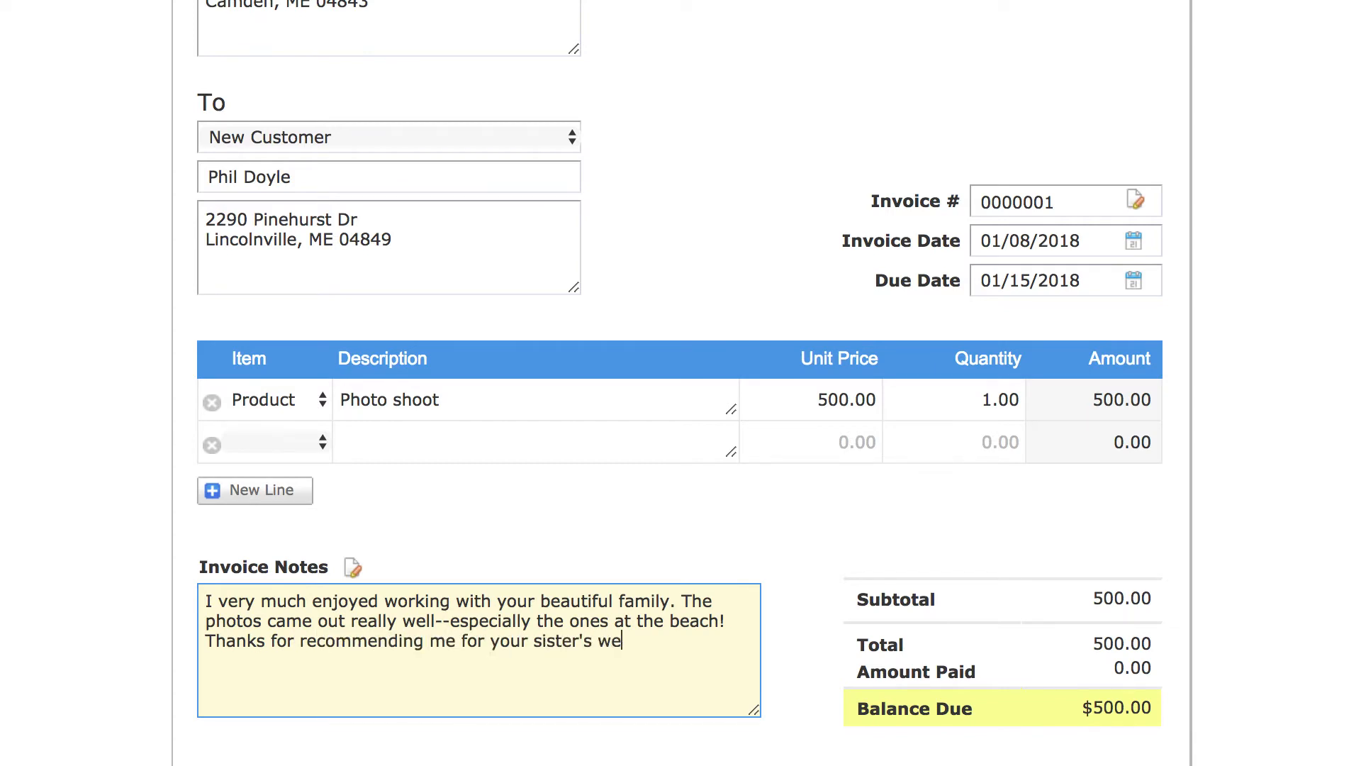
pyautogui.write('dding!')
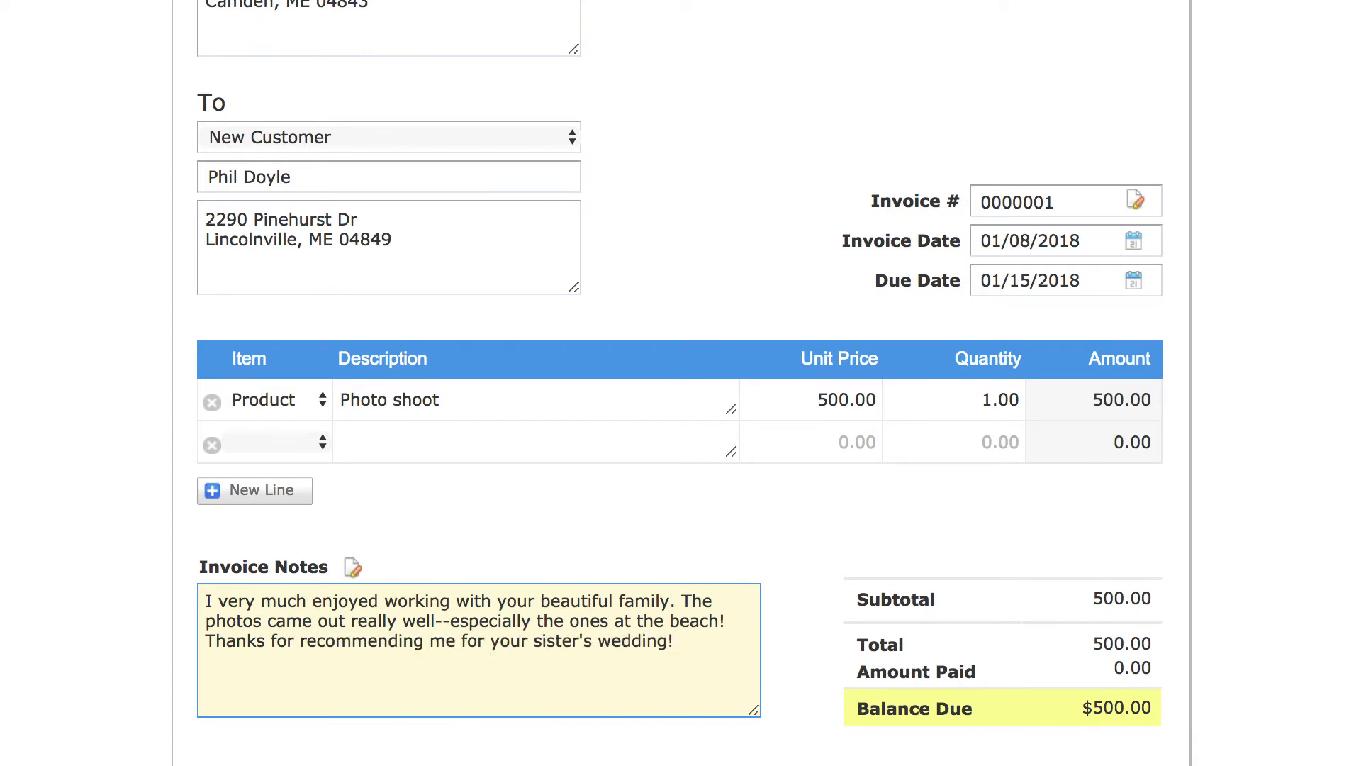
pyautogui.moveTo(689, 679)
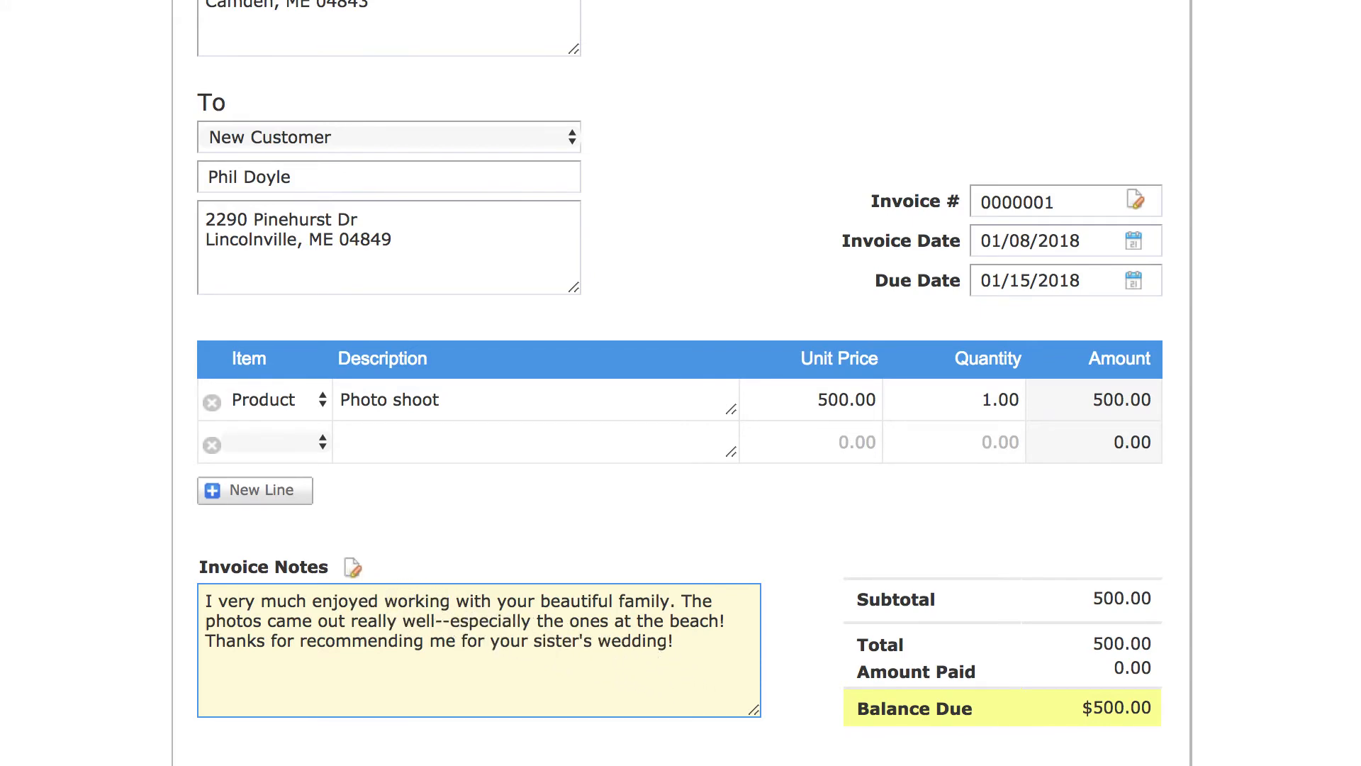
pyautogui.click(357, 567)
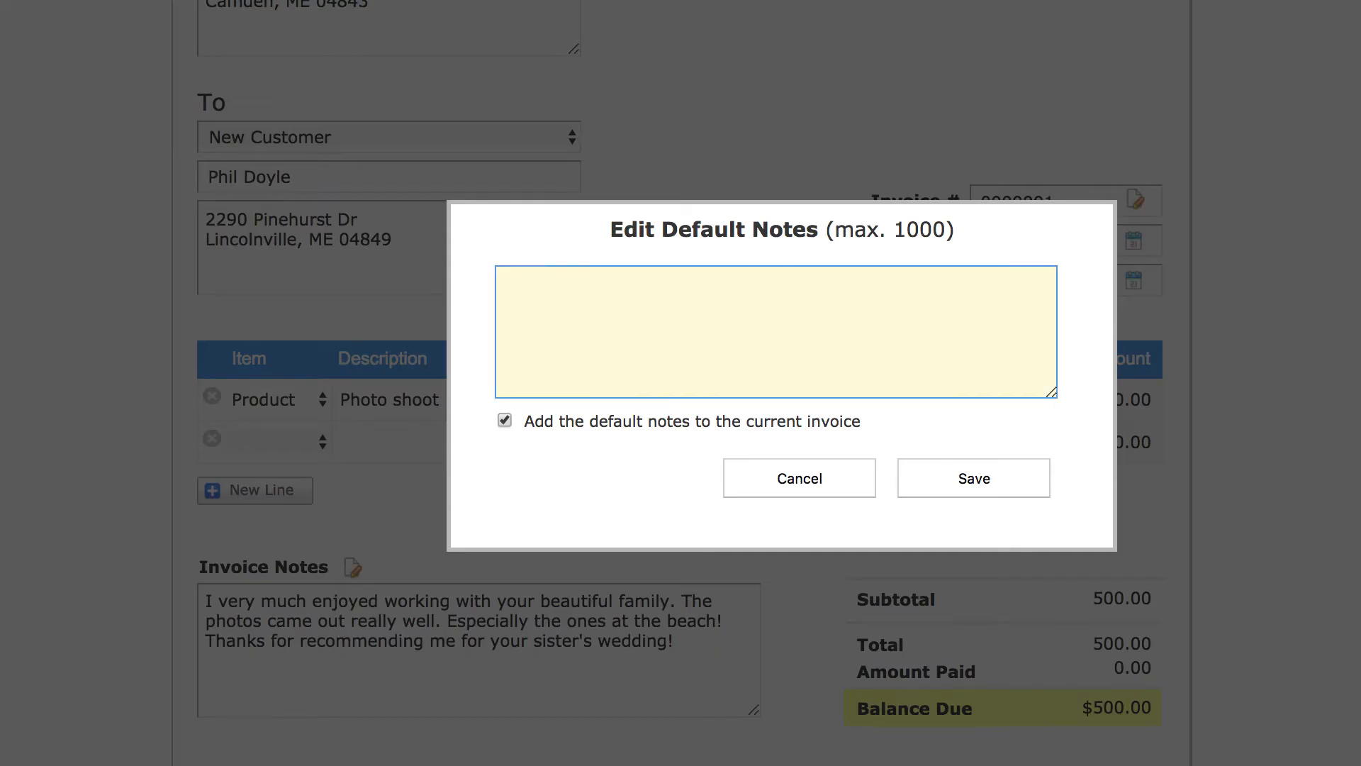
# Save 'Thank you for your business!' as the default note, then save invoice 0000001.
pyautogui.write('Thank you for')
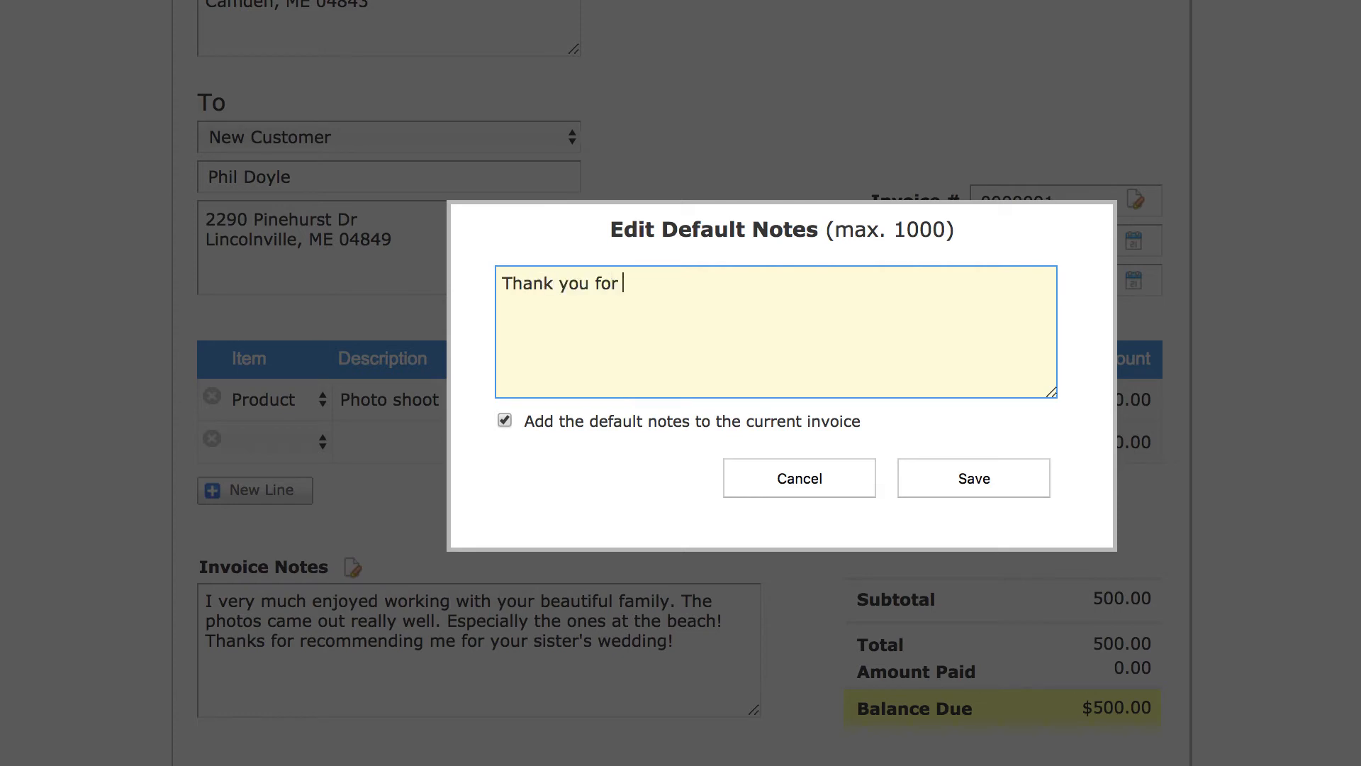
pyautogui.write('your business')
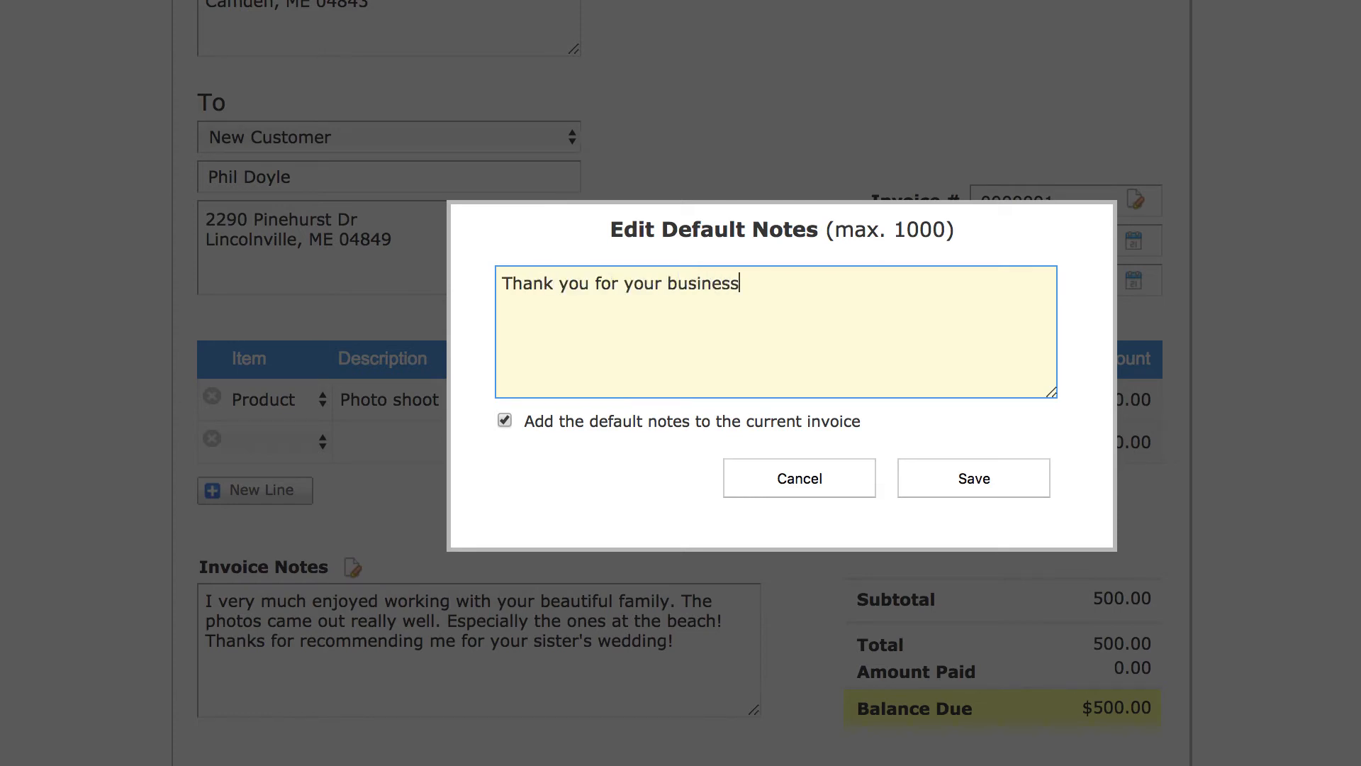
pyautogui.write('!')
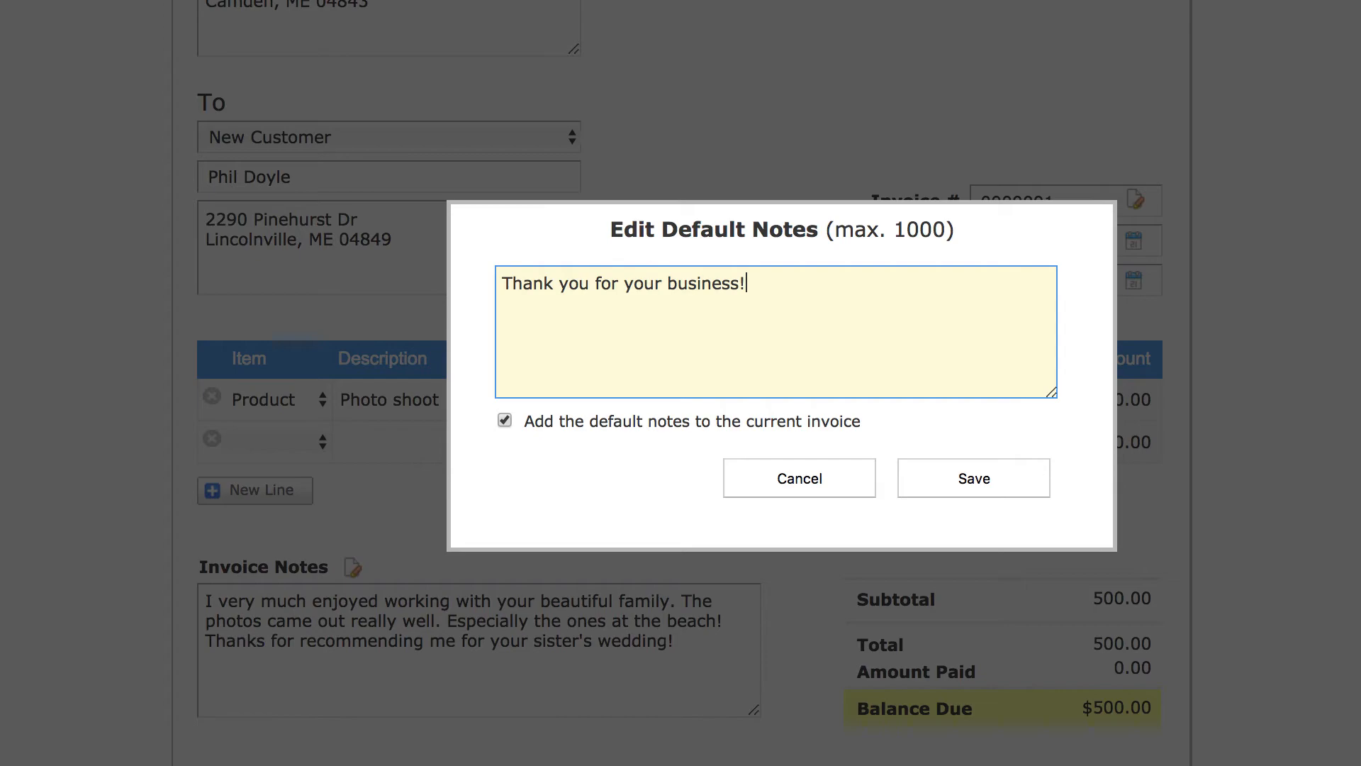
pyautogui.click(799, 477)
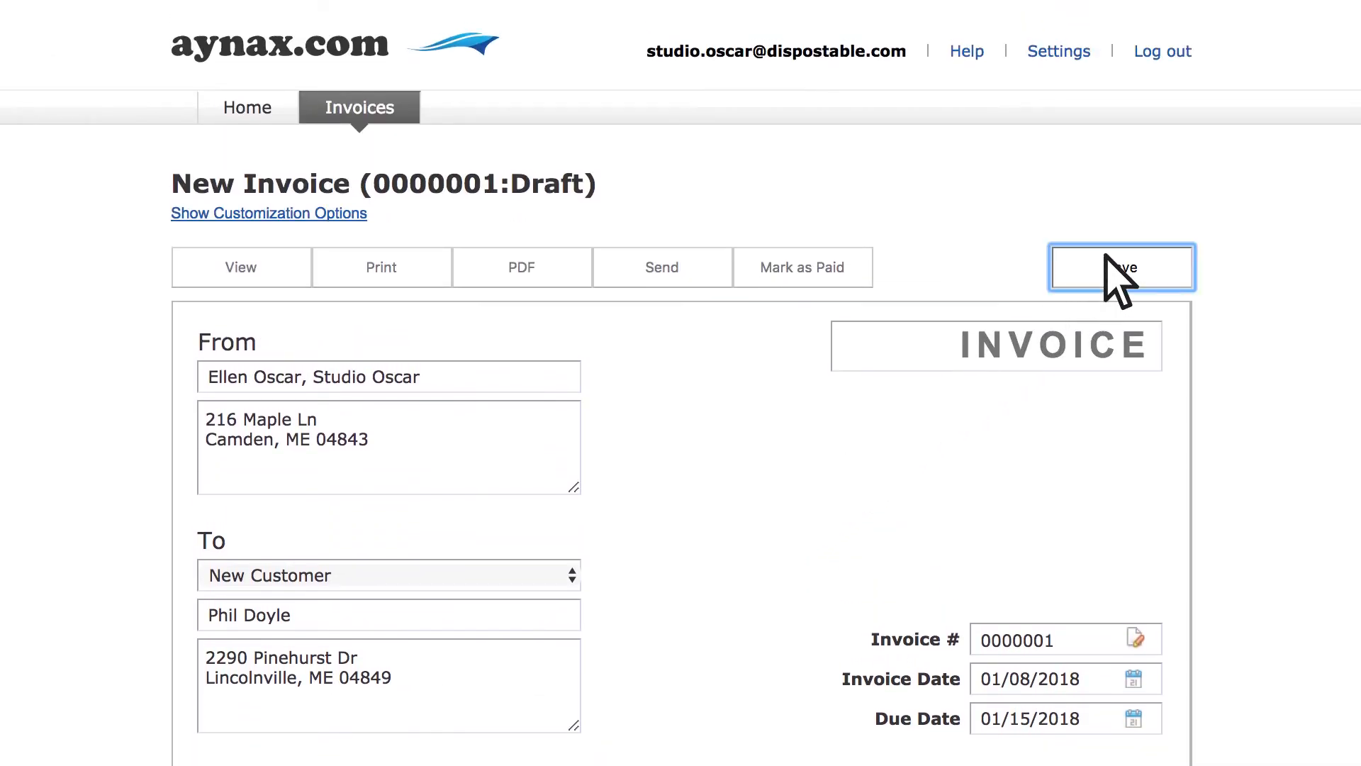
pyautogui.click(1122, 267)
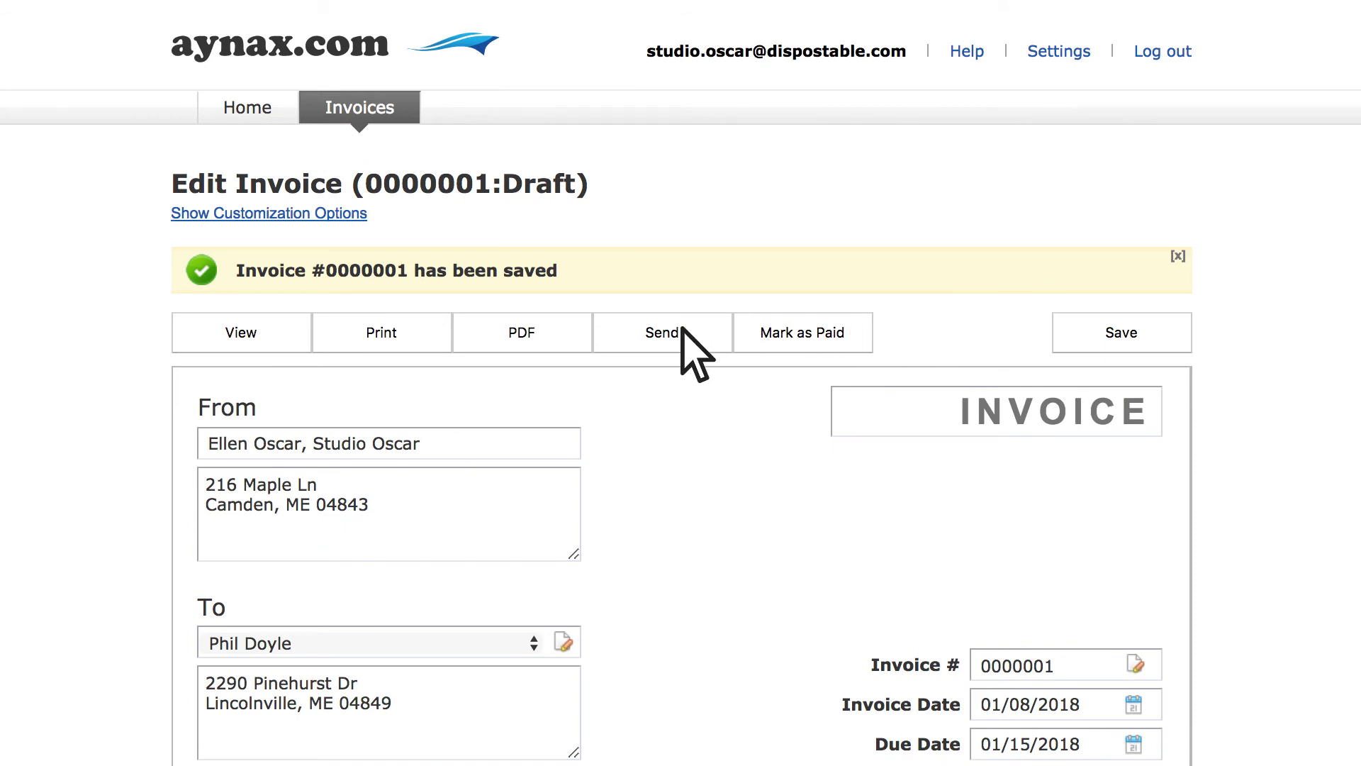
pyautogui.click(662, 332)
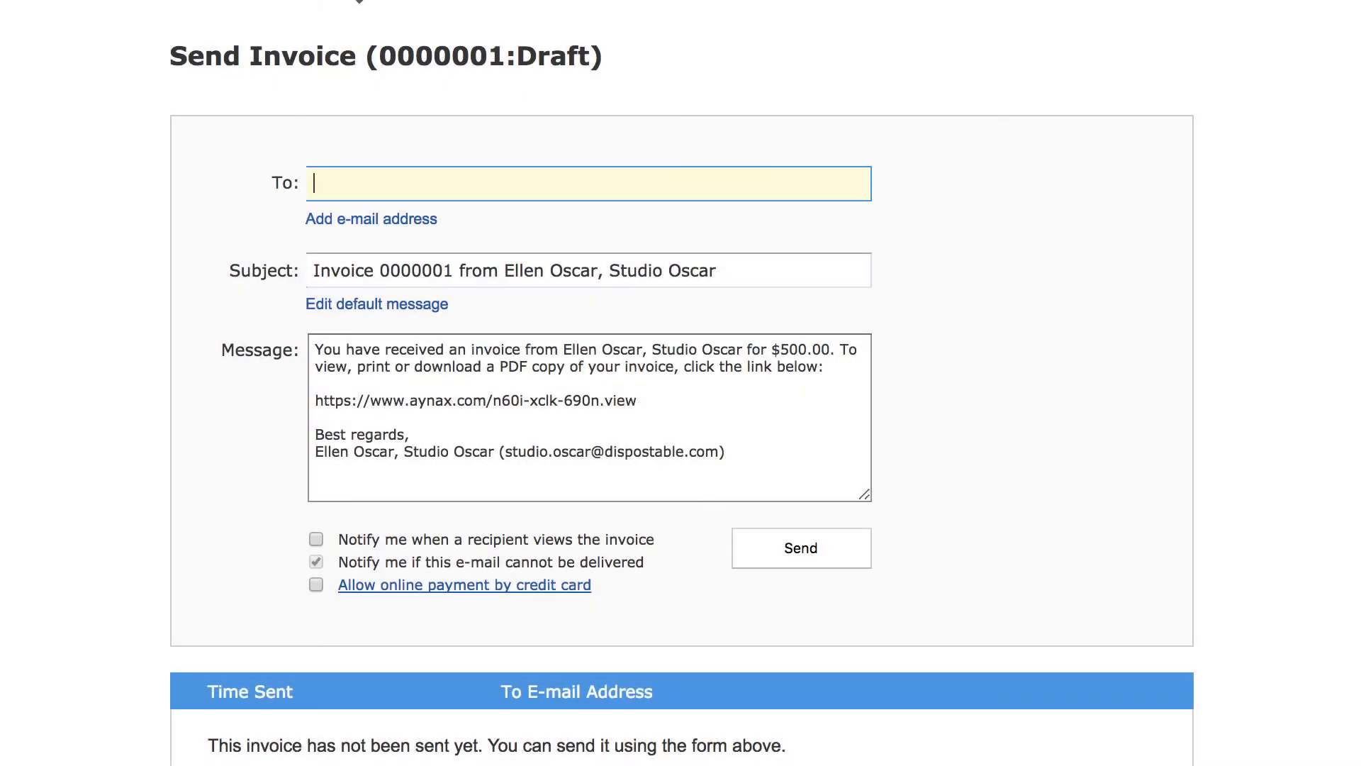
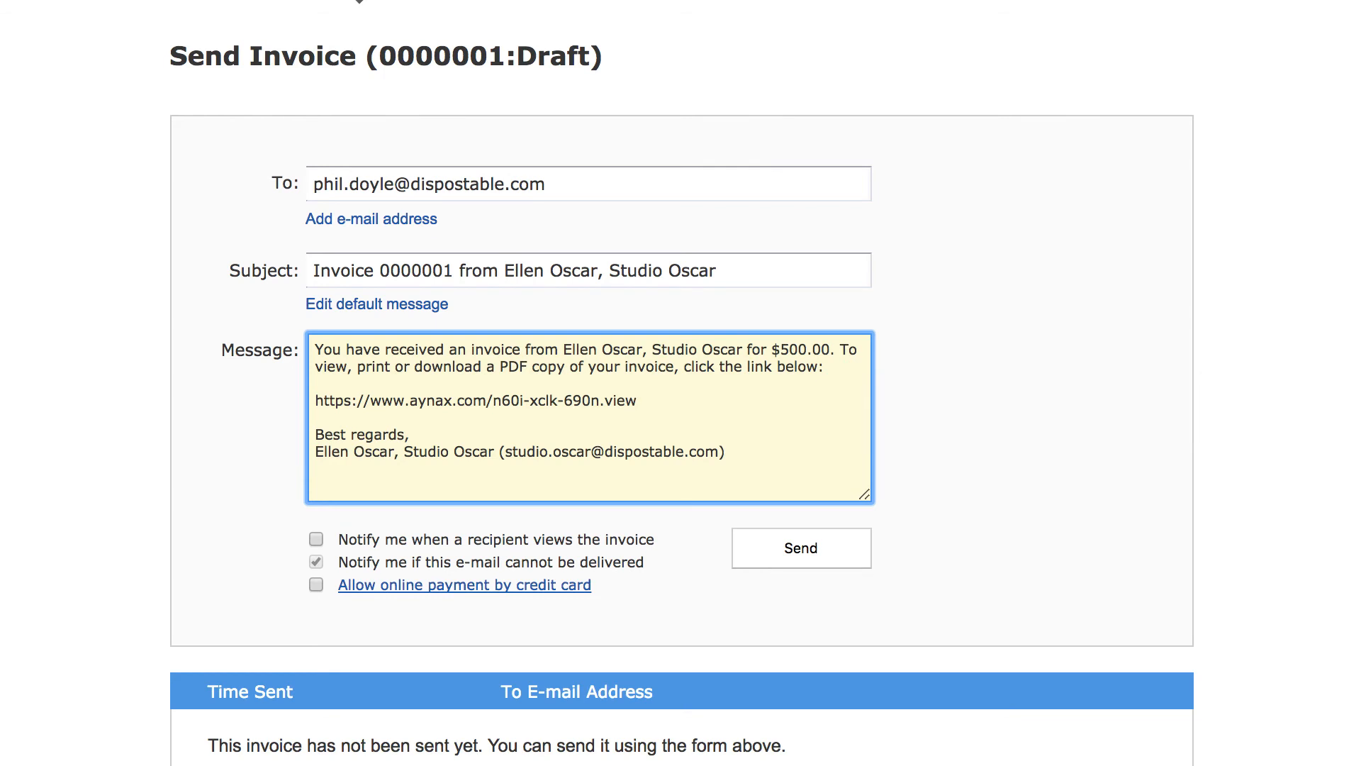
pyautogui.moveTo(356, 559)
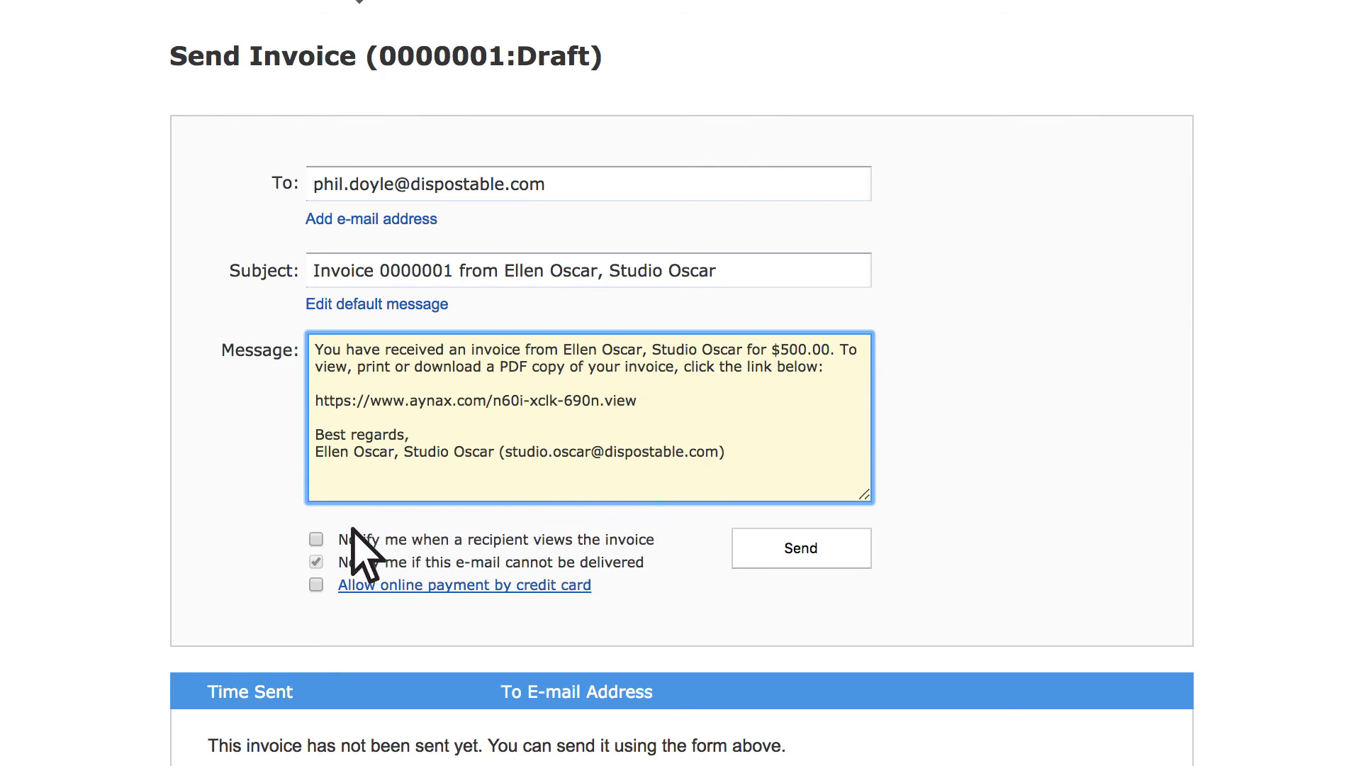
pyautogui.click(317, 539)
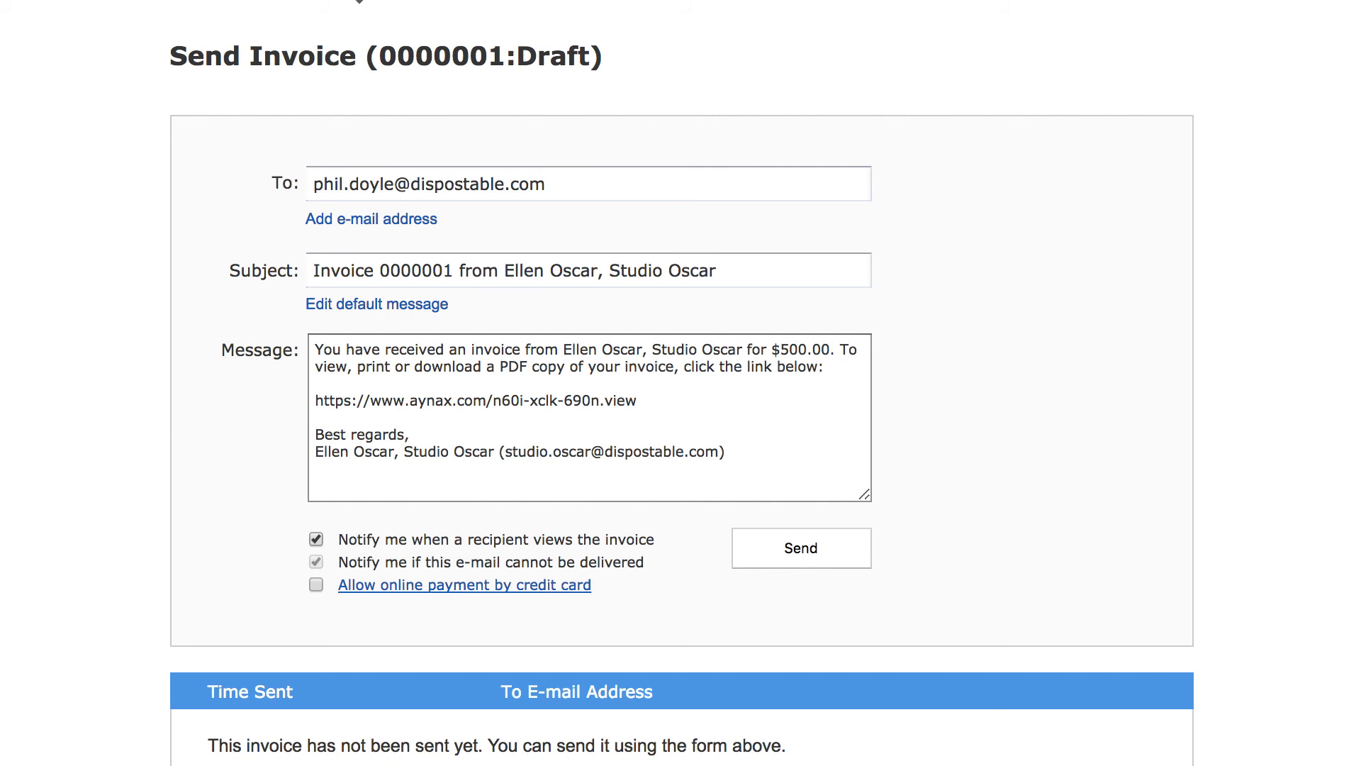
pyautogui.click(801, 548)
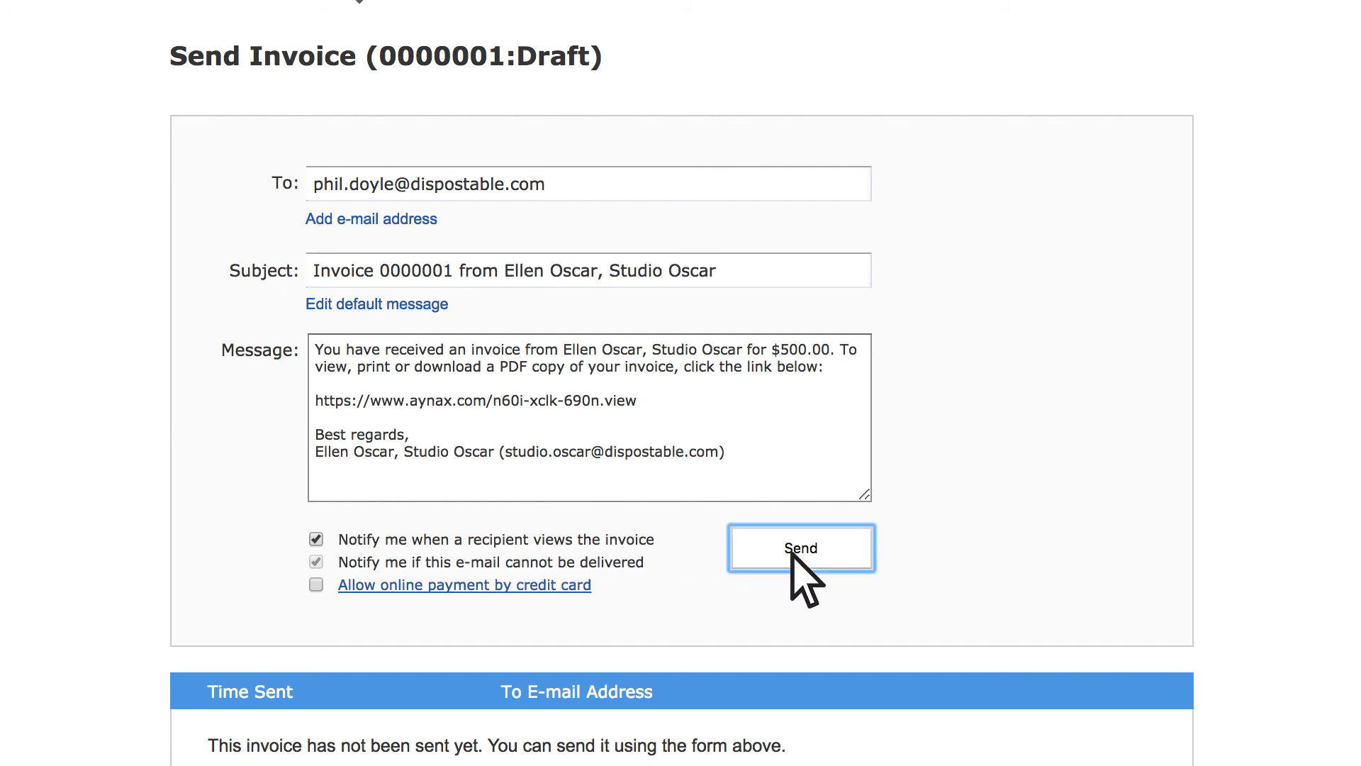
# Send invoice 0000001 and check its Time Sent history entry.
pyautogui.click(801, 548)
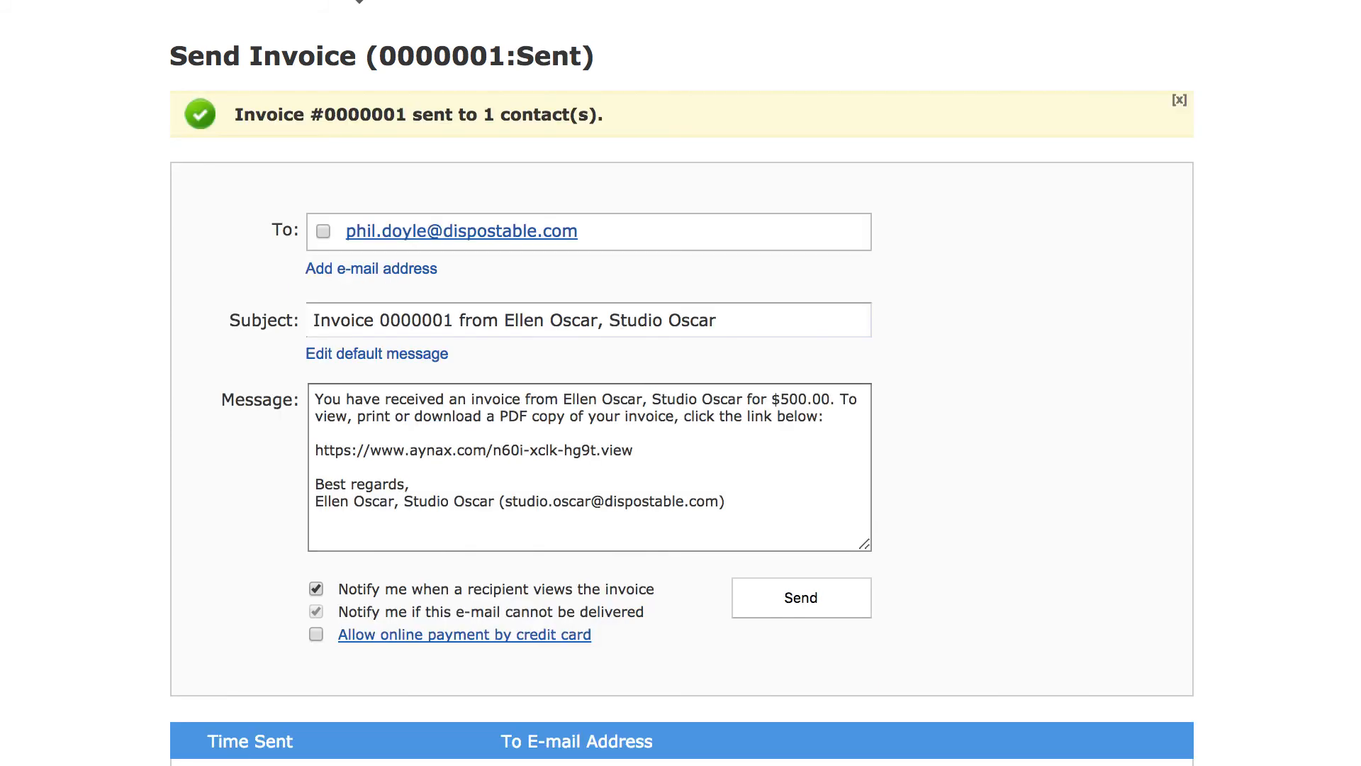
pyautogui.scroll(-3)
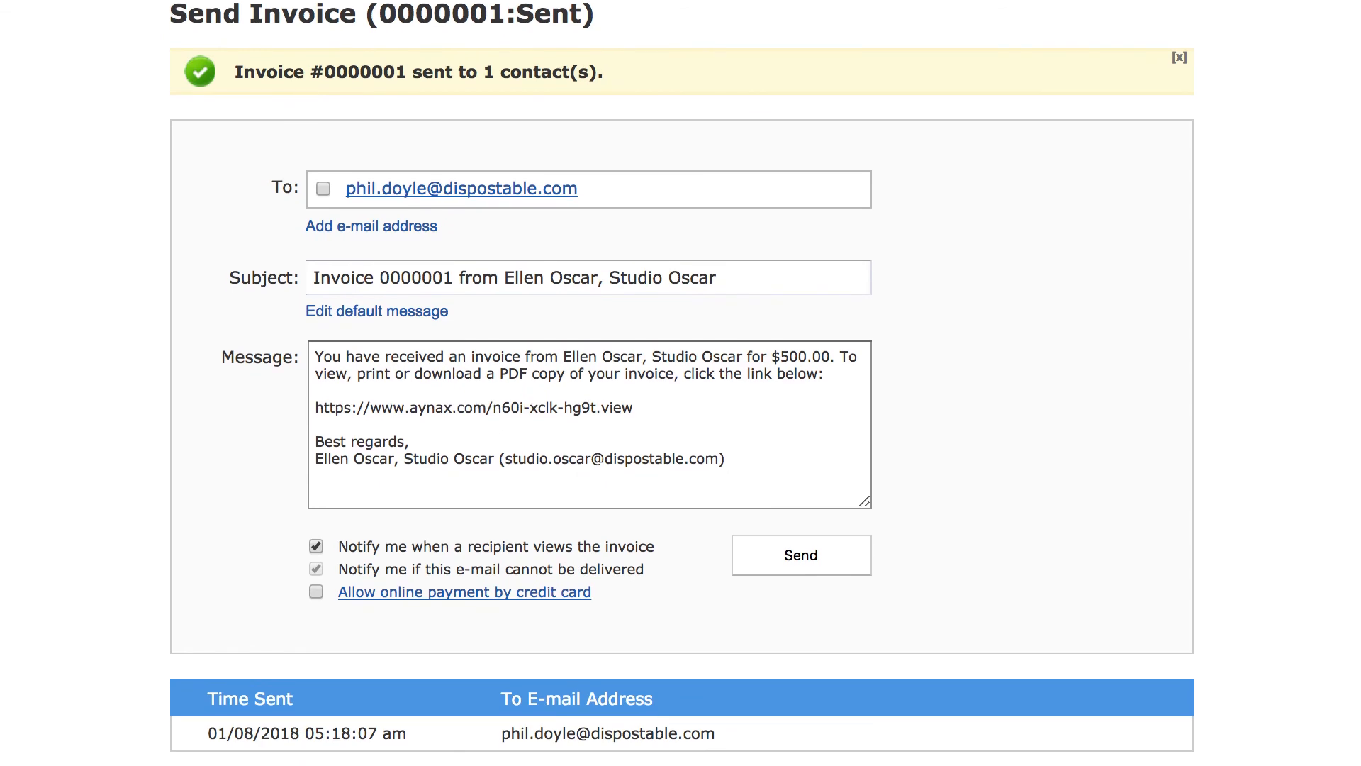